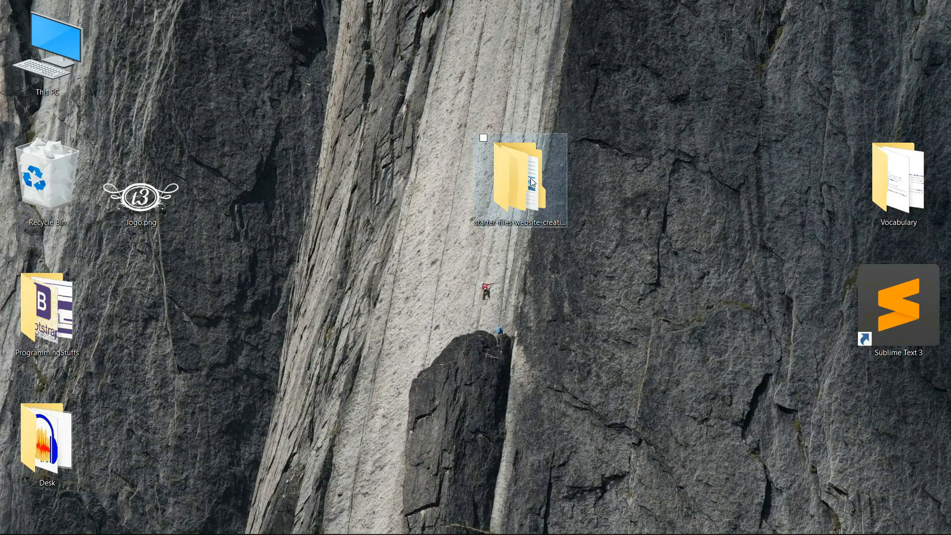
Step: Inside starter-files-website-creation-4, create a new text document and name it index.html
{"action": "double_click", "coordinate": [520, 176]}
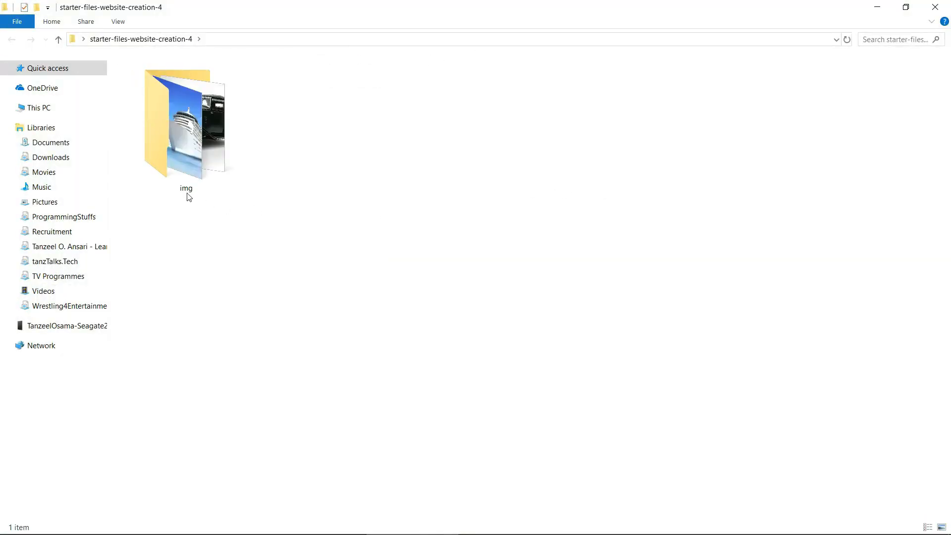
{"action": "double_click", "coordinate": [185, 121]}
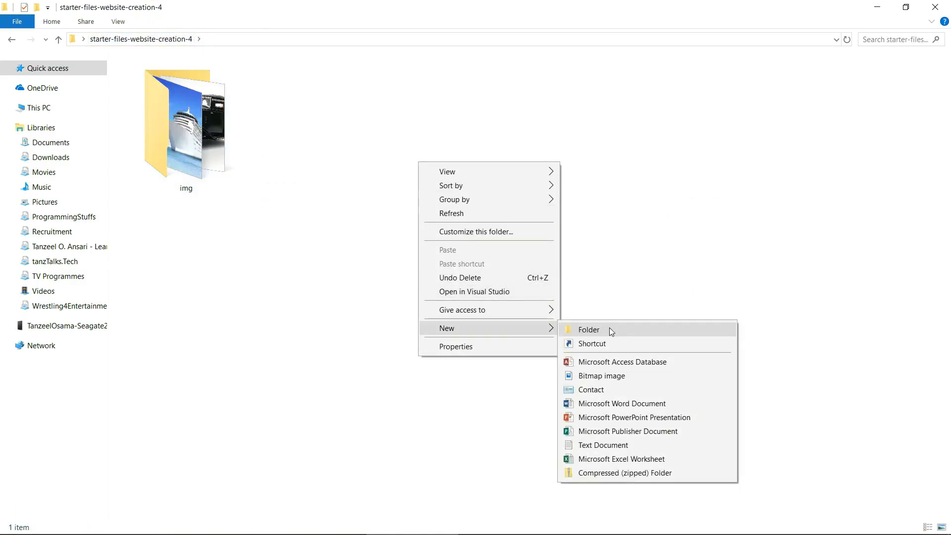
{"action": "left_click", "coordinate": [603, 444]}
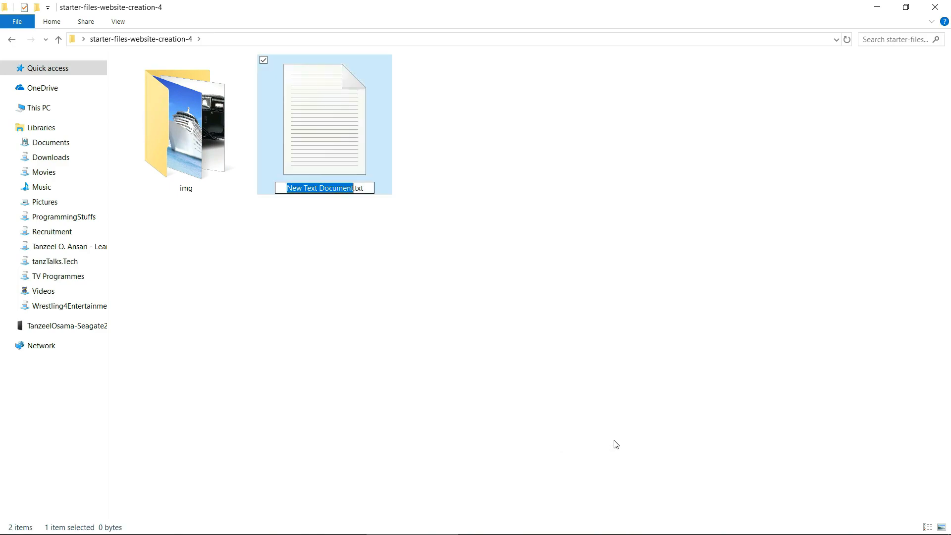
{"action": "type", "text": "index.txt"}
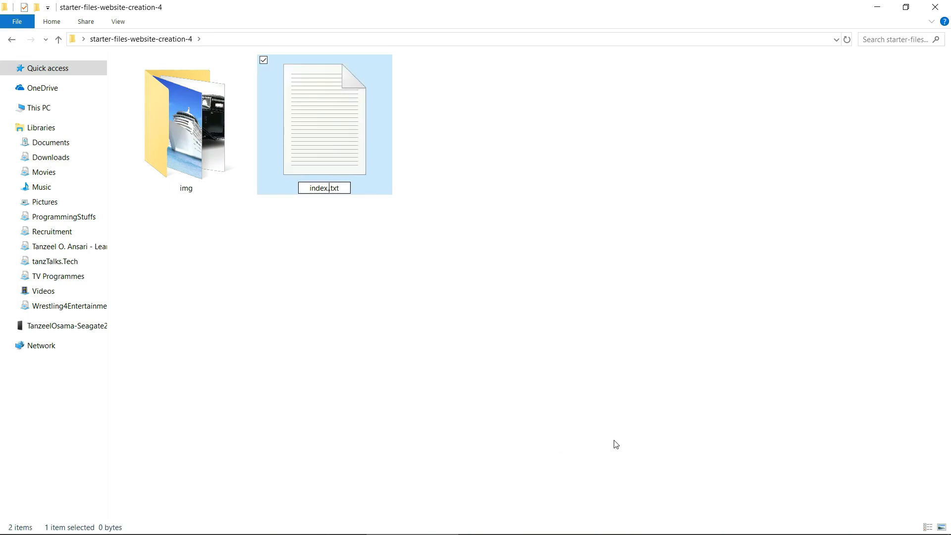
{"action": "type", "text": "index.html"}
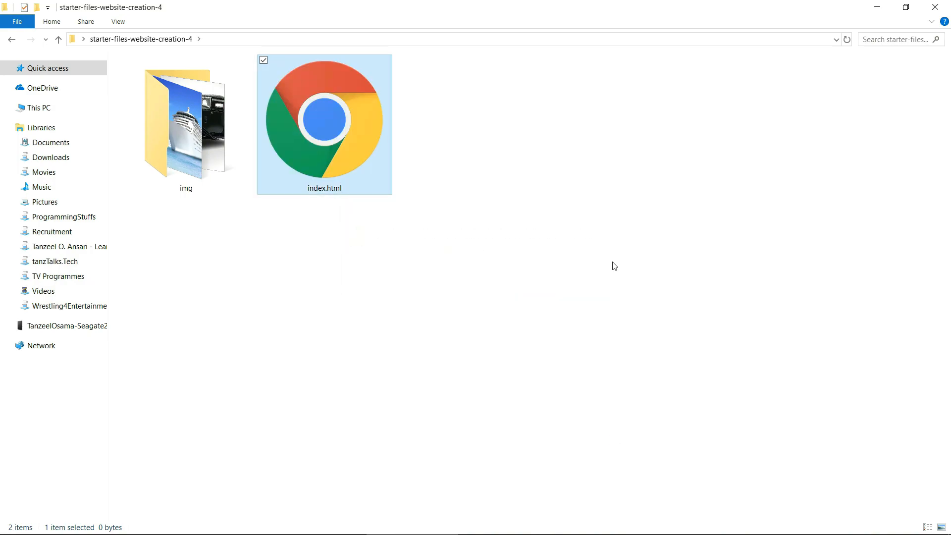
Step: Open index.html with Sublime Text 3 from its context menu
{"action": "right_click", "coordinate": [324, 118]}
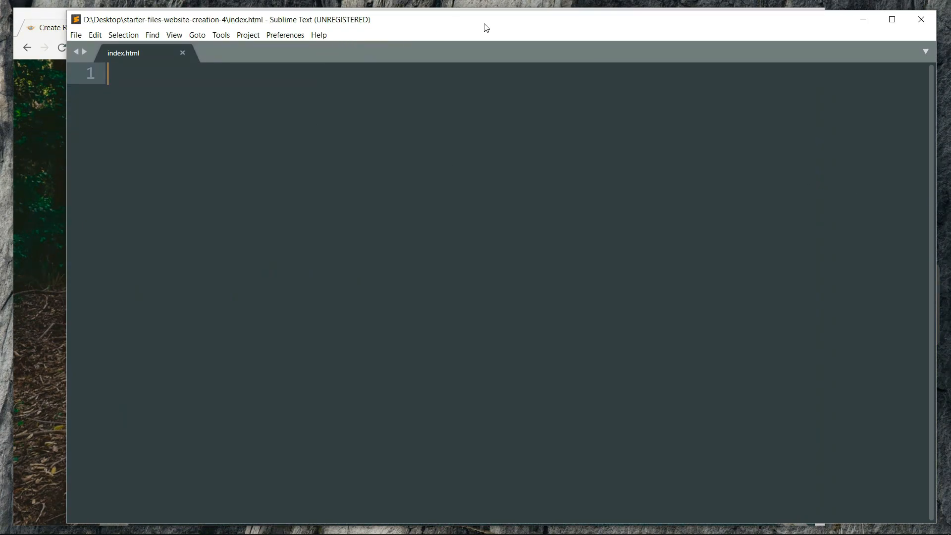
Step: Maximize the editor, expand the html boilerplate, title it 'Create Responsive Website using HTML and CSS | Example 6' and begin a head comment
{"action": "left_click", "coordinate": [890, 19]}
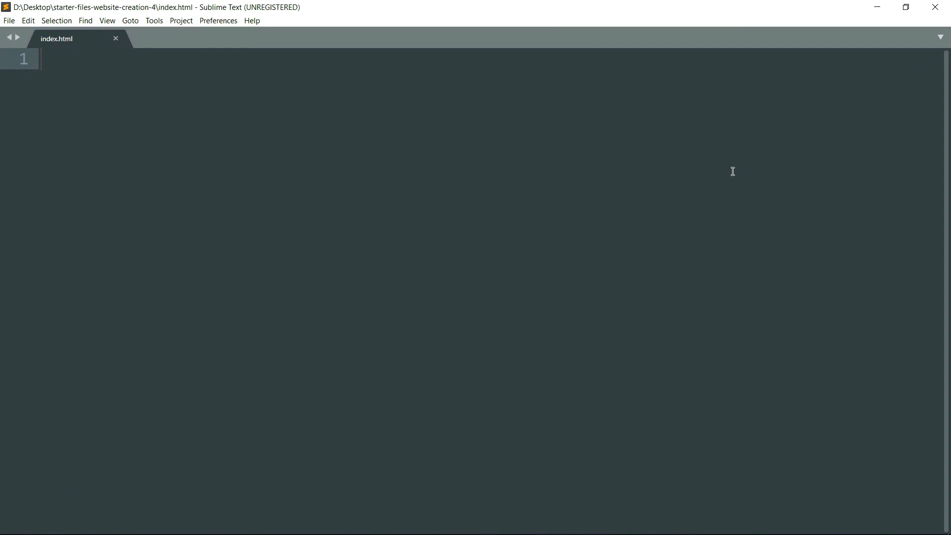
{"action": "type", "text": "<html>"}
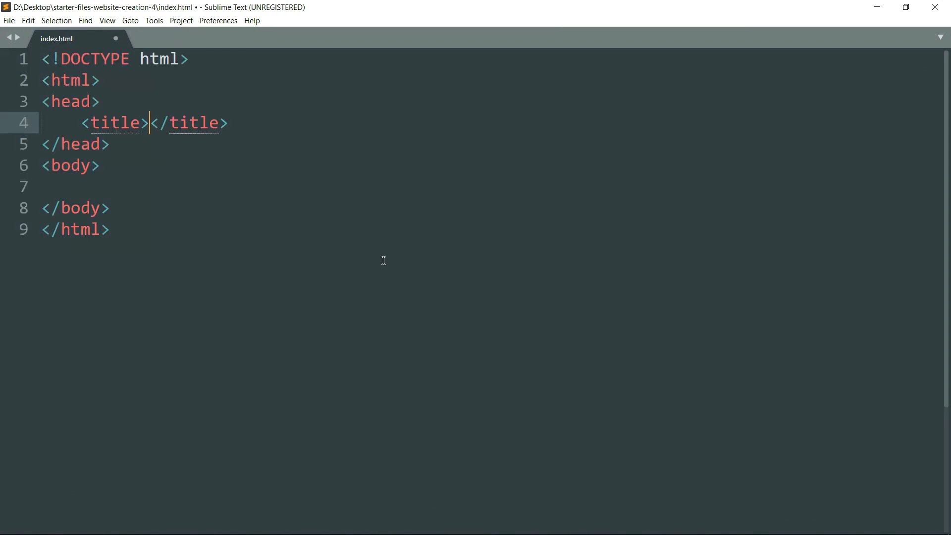
{"action": "type", "text": "Create Respon"}
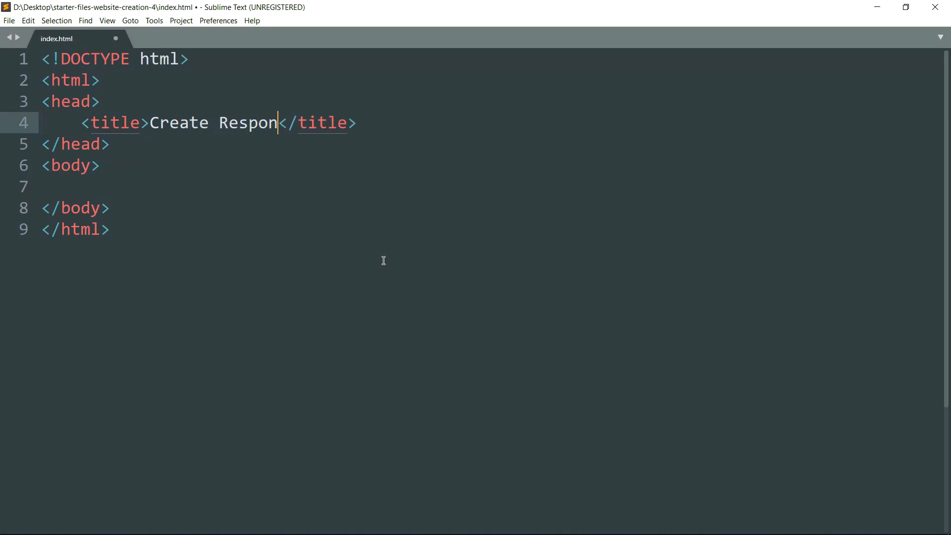
{"action": "type", "text": "sive Website using"}
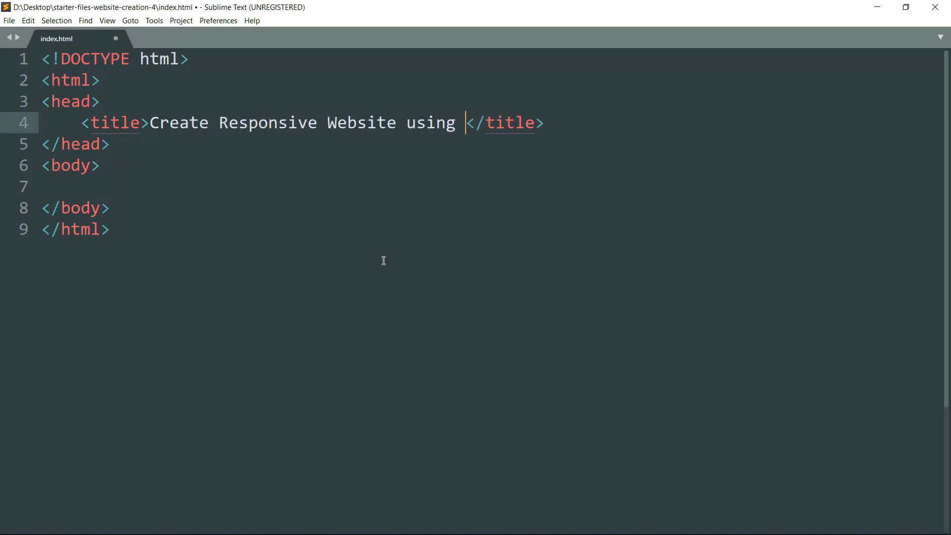
{"action": "type", "text": "HTML and CSS | E"}
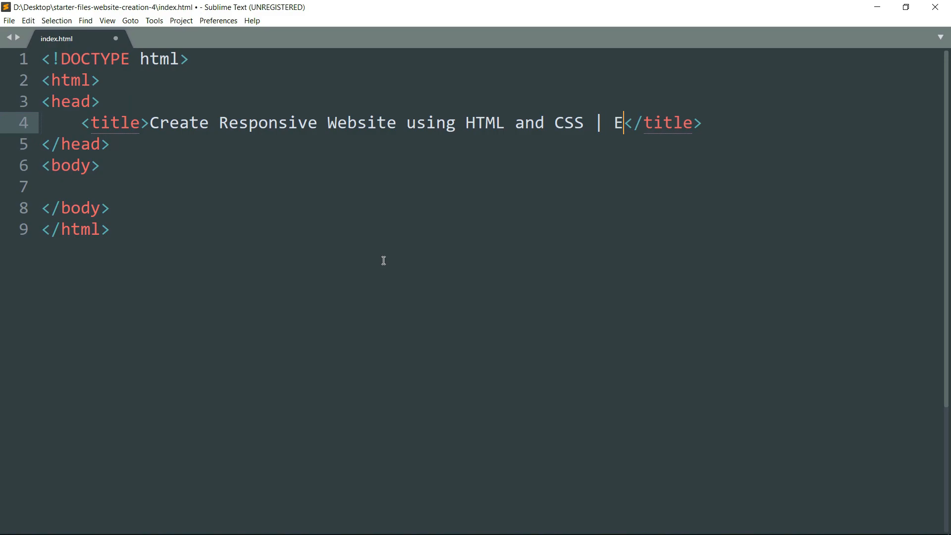
{"action": "type", "text": "xample 6"}
{"action": "type", "text": "<!"}
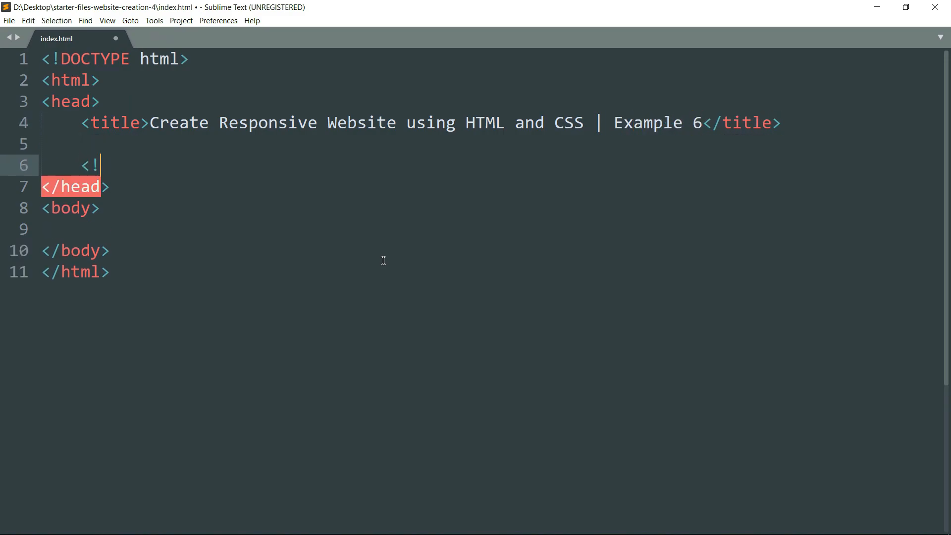
{"action": "type", "text": "-- To ensure p"}
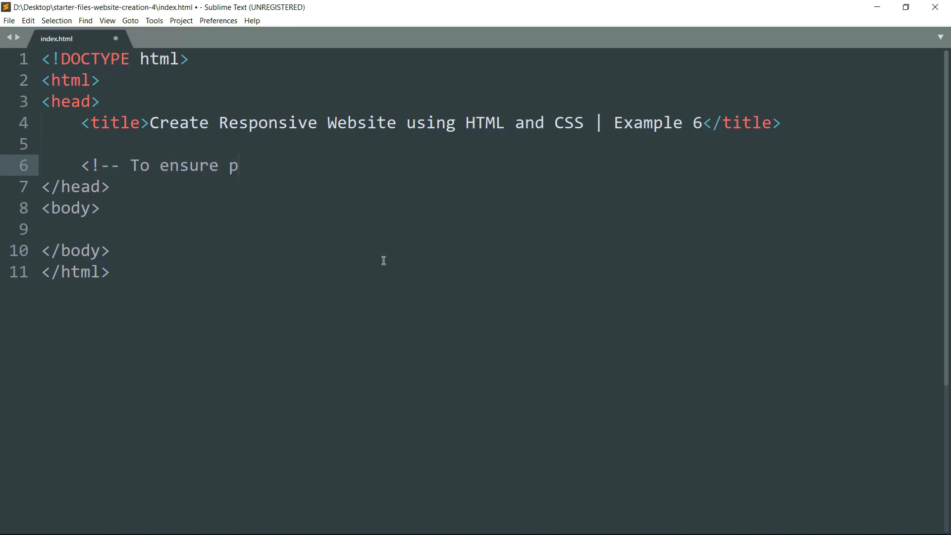
Step: Finish the comment about proper rendering and touch zooming in Mobile Phones
{"action": "type", "text": "roper rendering and"}
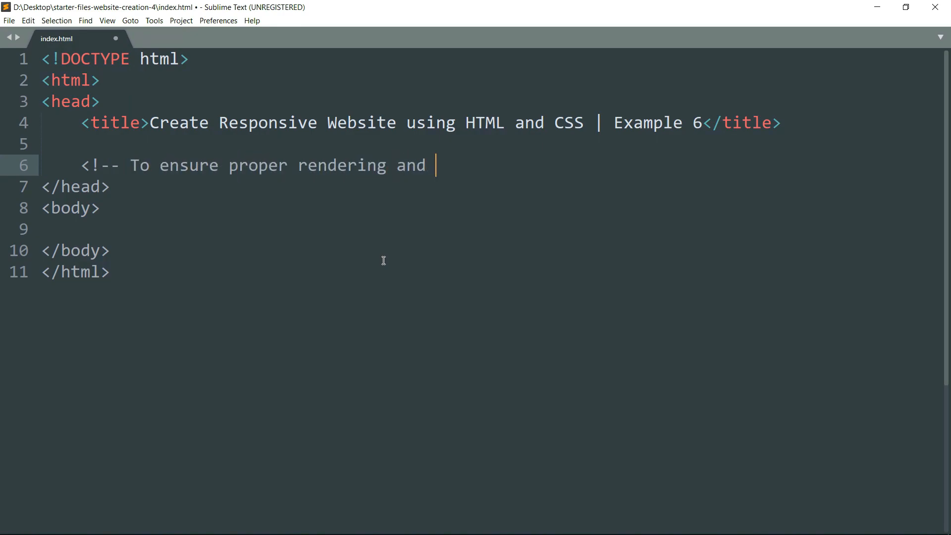
{"action": "type", "text": "touch zooming in"}
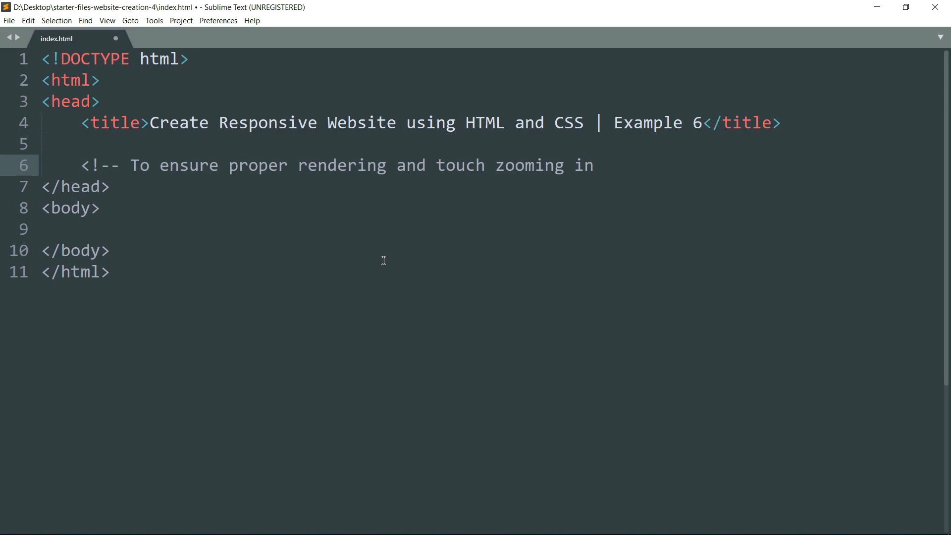
{"action": "type", "text": "Mobile Phones -->"}
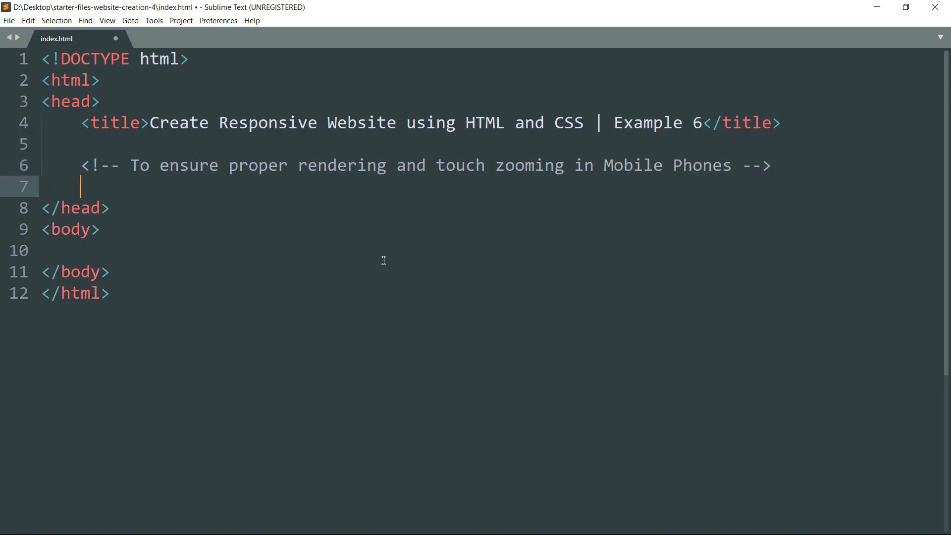
Step: Add a meta viewport tag with content="width=device-width, initial-scale=1" and leave blank lines below it
{"action": "type", "text": "<meta"}
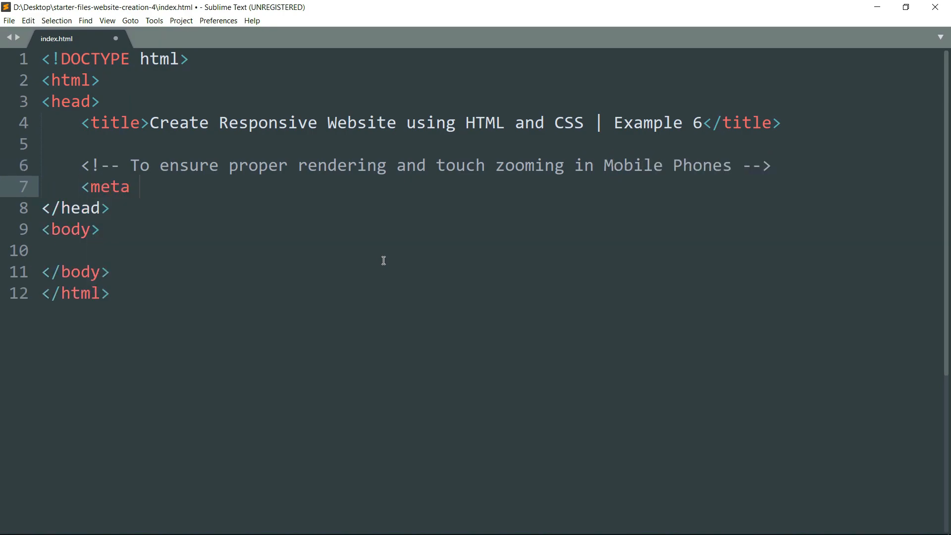
{"action": "type", "text": "name=\"viewport\" >"}
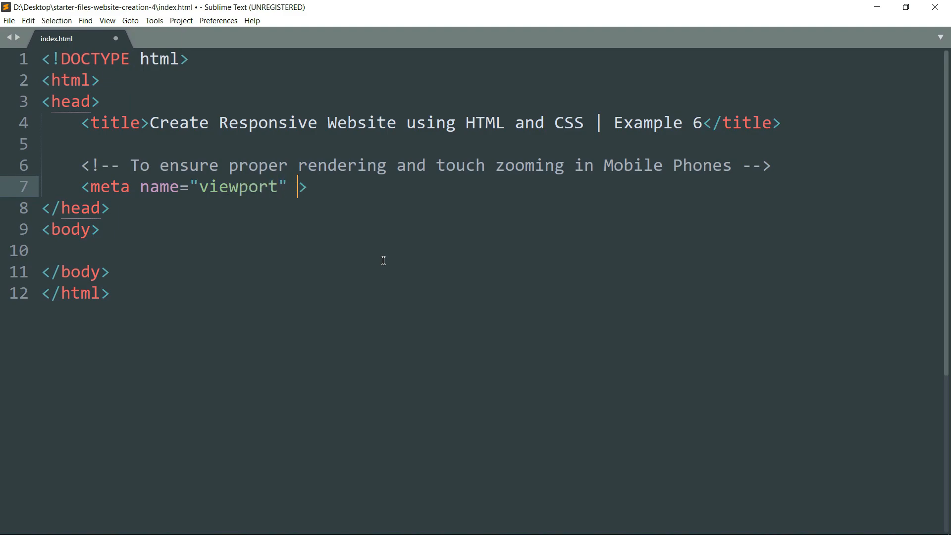
{"action": "type", "text": "content=\"width\""}
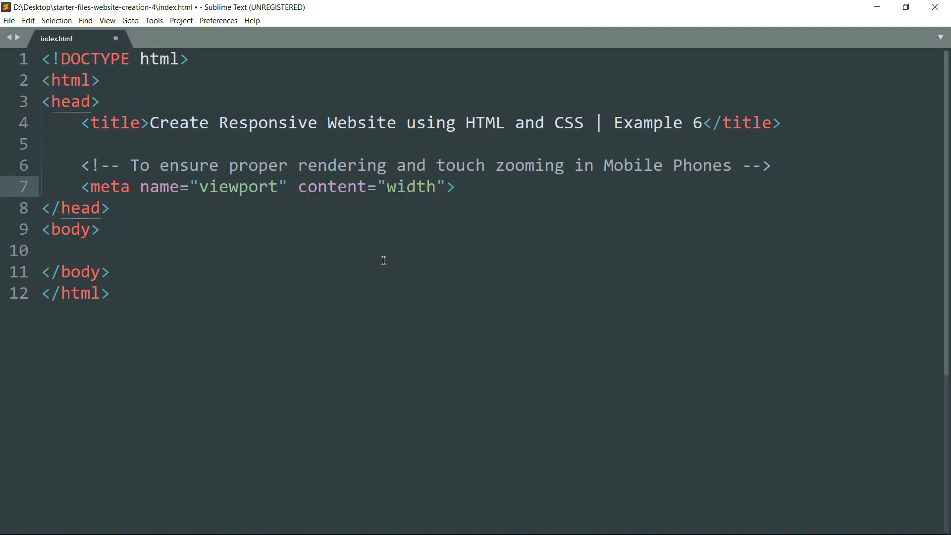
{"action": "type", "text": "=device-widt"}
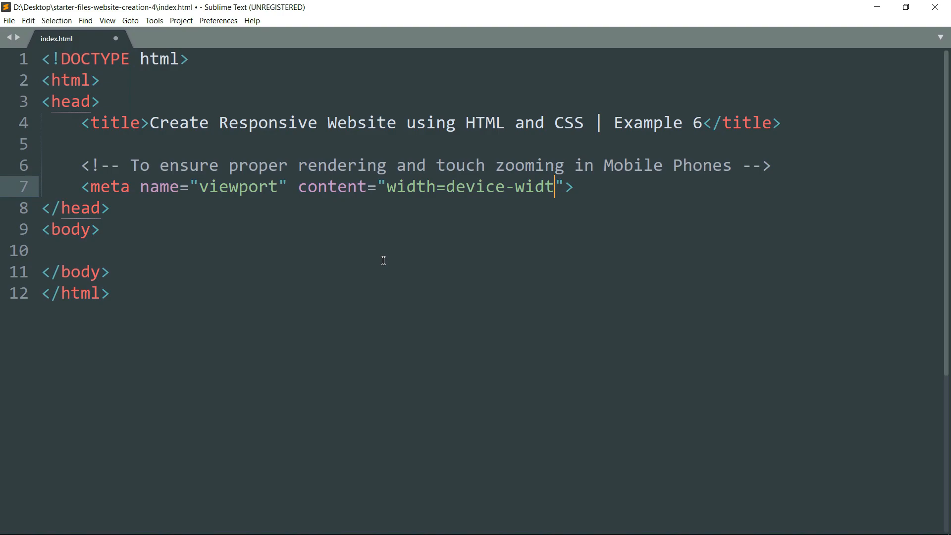
{"action": "type", "text": "h, initi"}
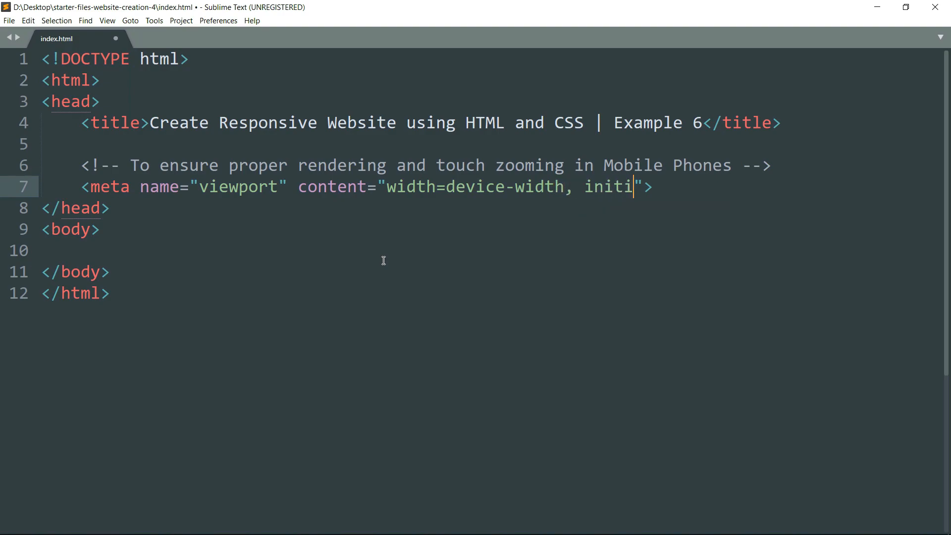
{"action": "type", "text": "al-scale=1"}
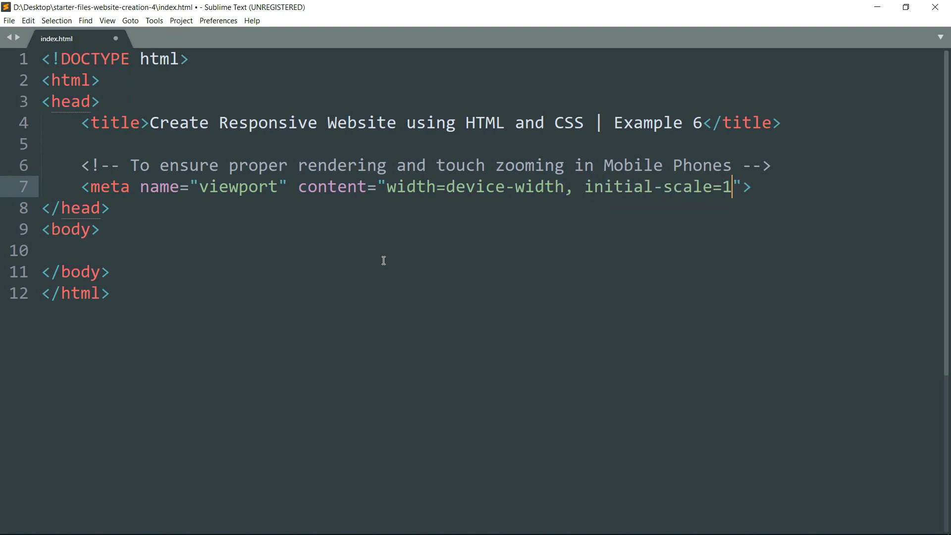
{"action": "key", "text": "Return"}
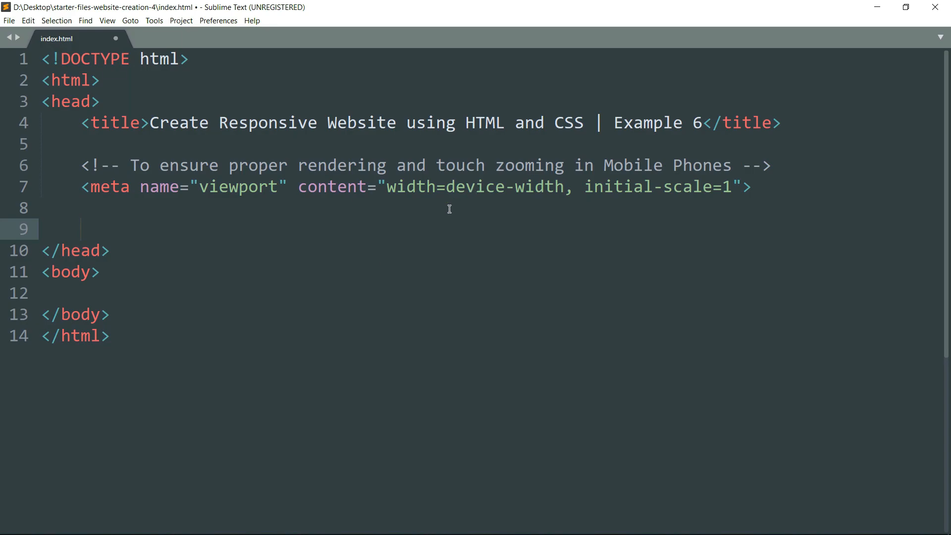
{"action": "left_click", "coordinate": [906, 7]}
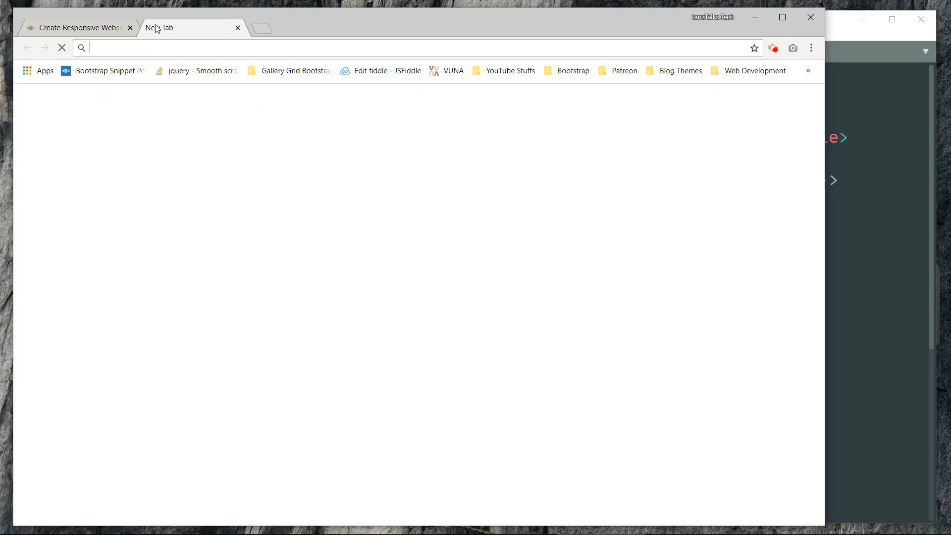
Step: Search Google for 'font awesome cdn' and open the BootstrapCDN Font Awesome result
{"action": "type", "text": "font"}
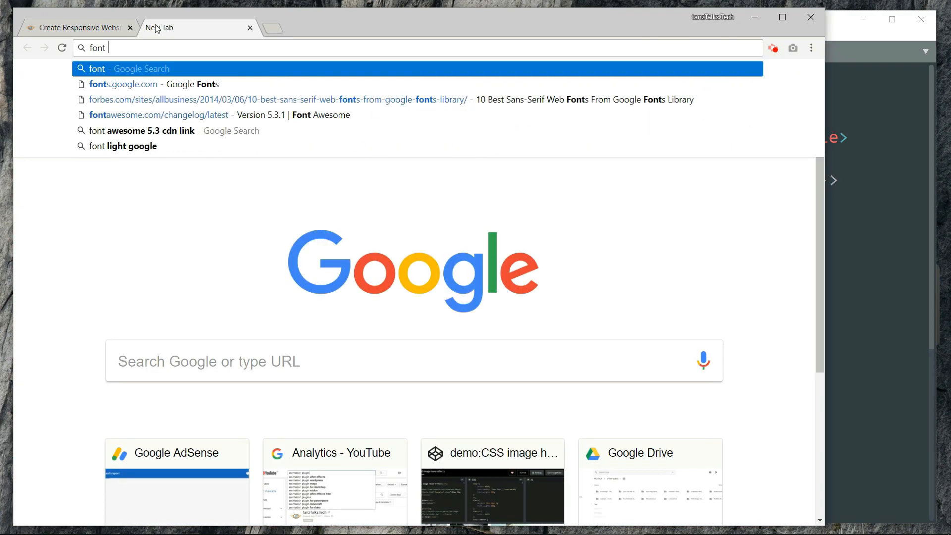
{"action": "type", "text": "awesome"}
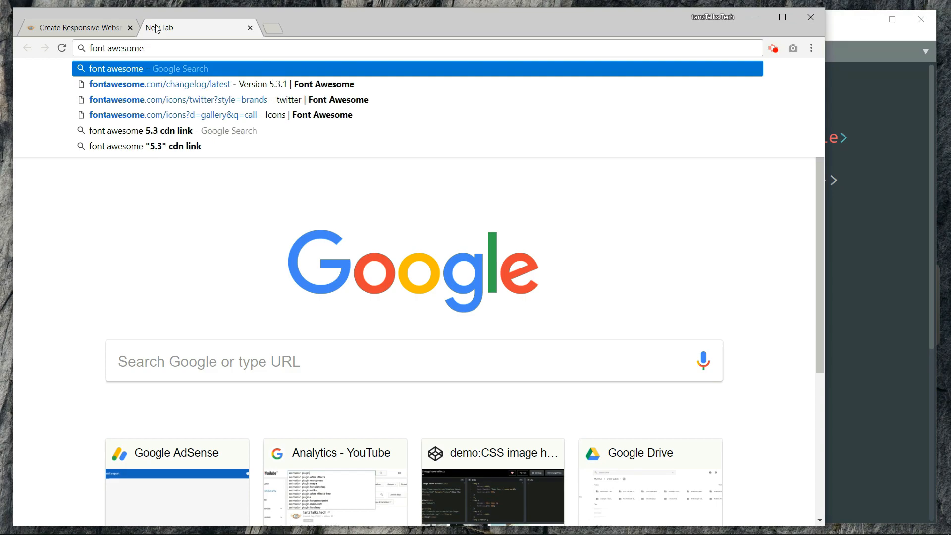
{"action": "type", "text": "c"}
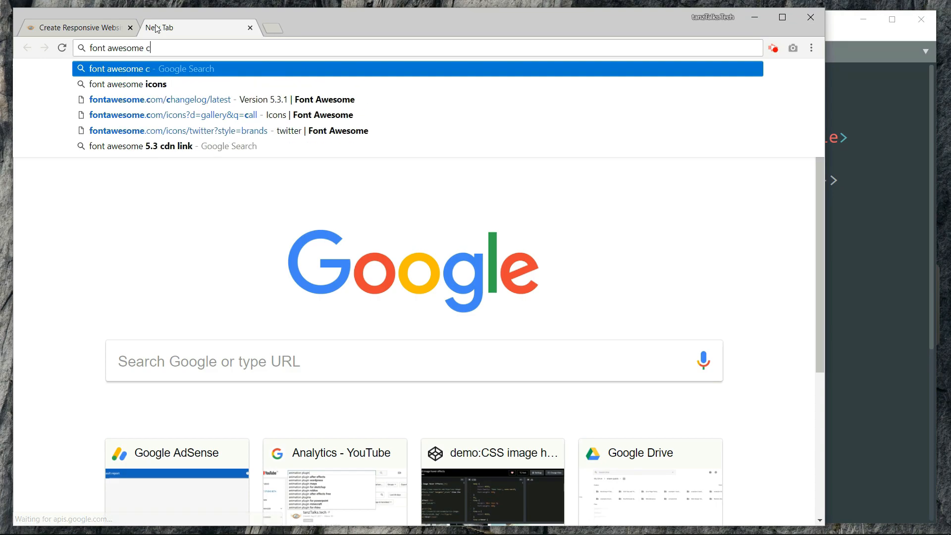
{"action": "key", "text": "Return"}
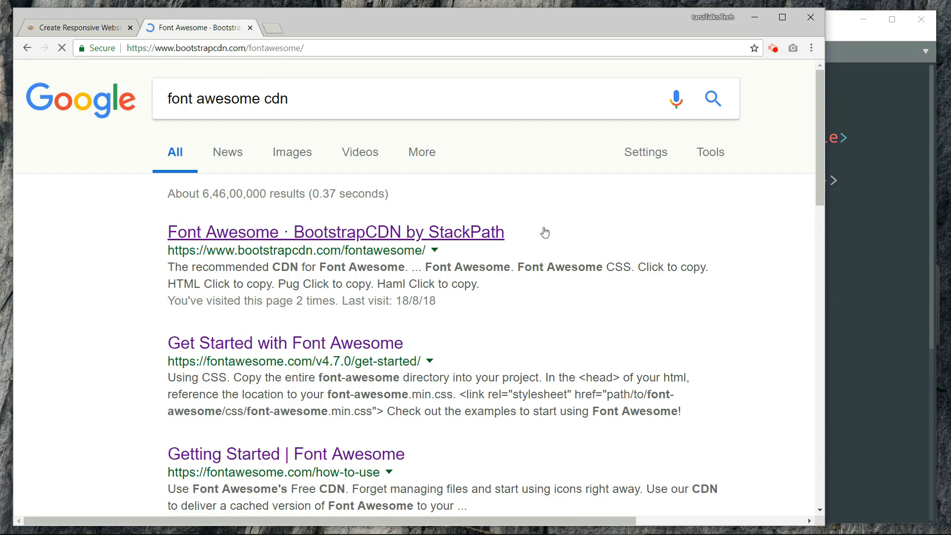
{"action": "left_click", "coordinate": [335, 231]}
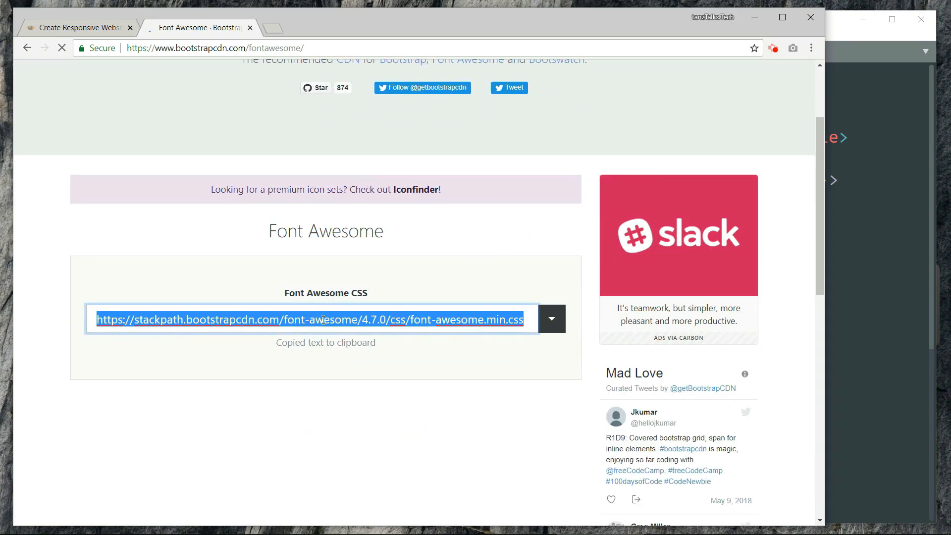
{"action": "mouse_move", "coordinate": [386, 367]}
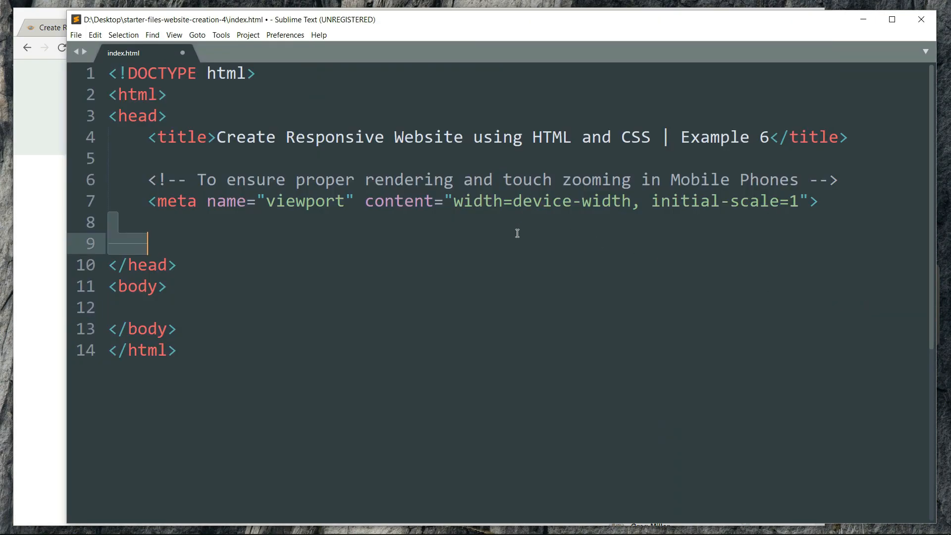
Step: Add a 'Font Awesome Icons CDN' comment and a stylesheet link to the 4.7.0 font-awesome.min.css URL, then save
{"action": "type", "text": "<!--"}
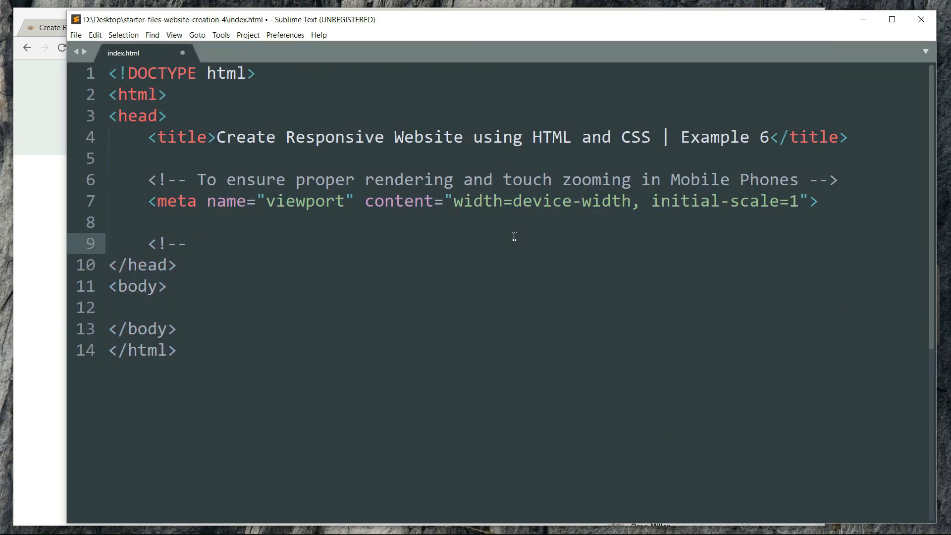
{"action": "type", "text": "Font Awesome Icons C"}
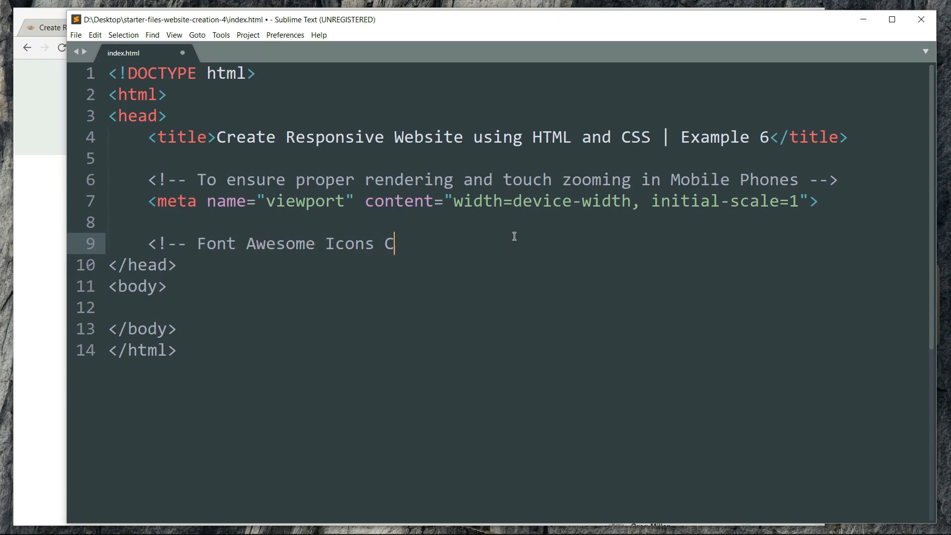
{"action": "type", "text": "DN -->"}
{"action": "type", "text": "<link rel=\"stylesheet\" type=\"text/css\" href=\"\">"}
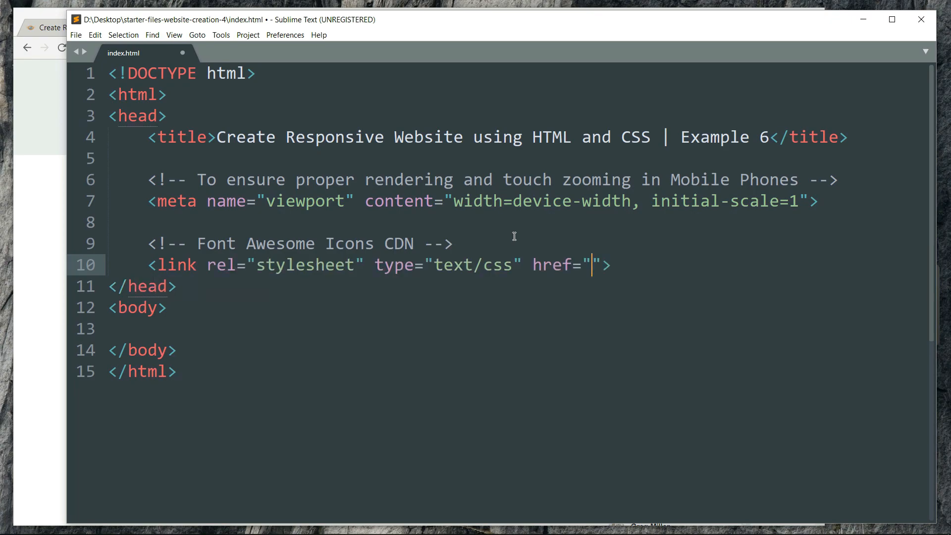
{"action": "type", "text": "https://stackpath.bootstrapcdn.com/font-awesome/4.7.0/css/font-awesome.min.css"}
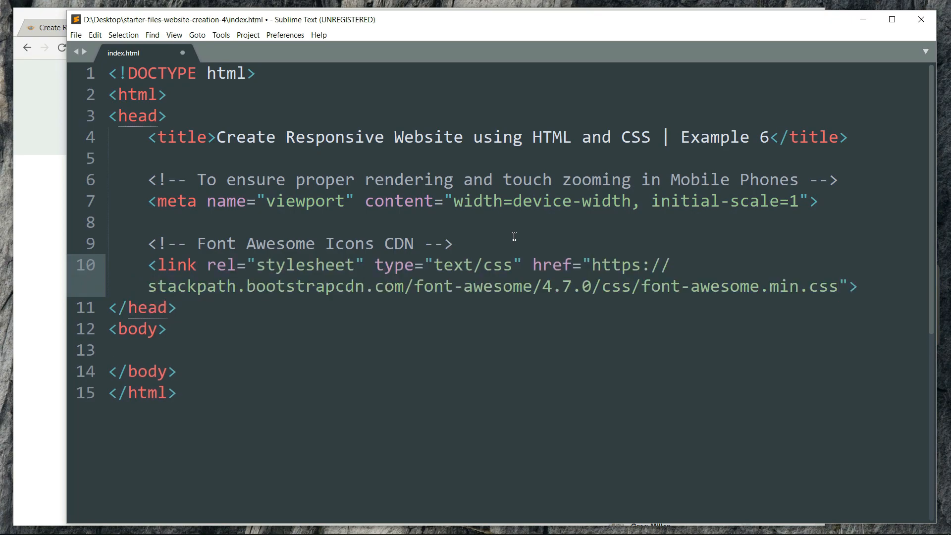
{"action": "key", "text": "ctrl+s"}
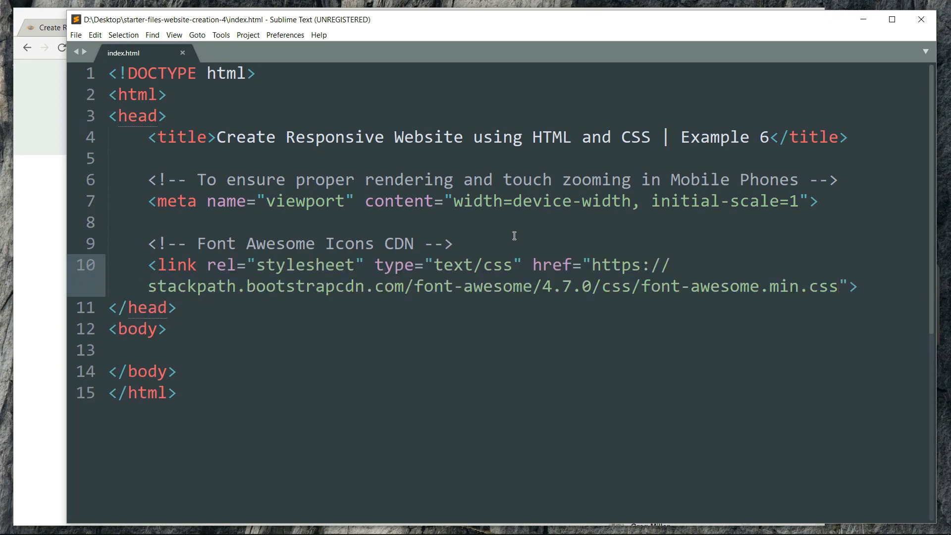